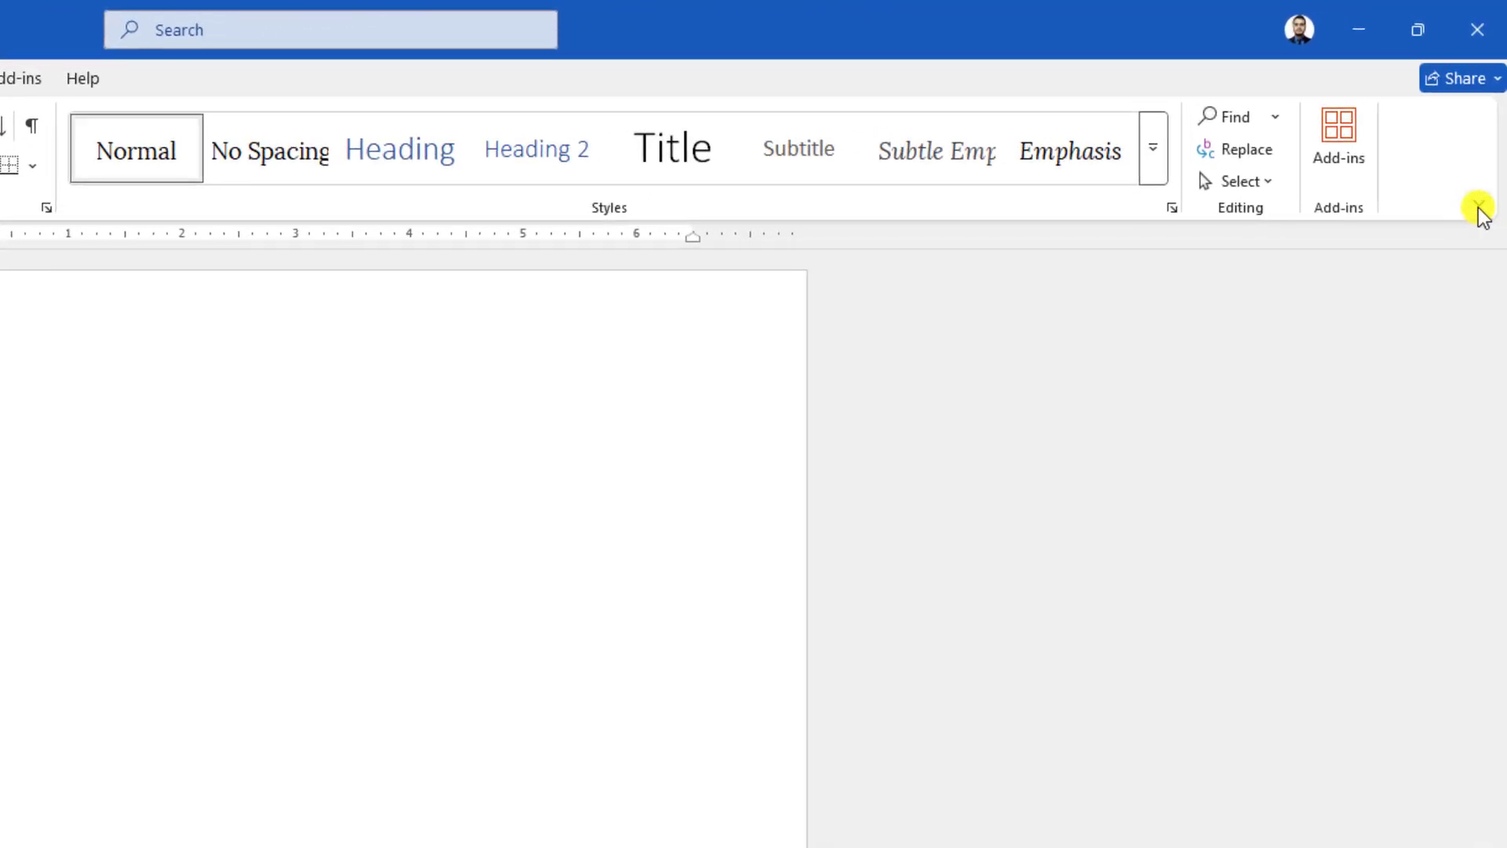
mouse_move(1480, 210)
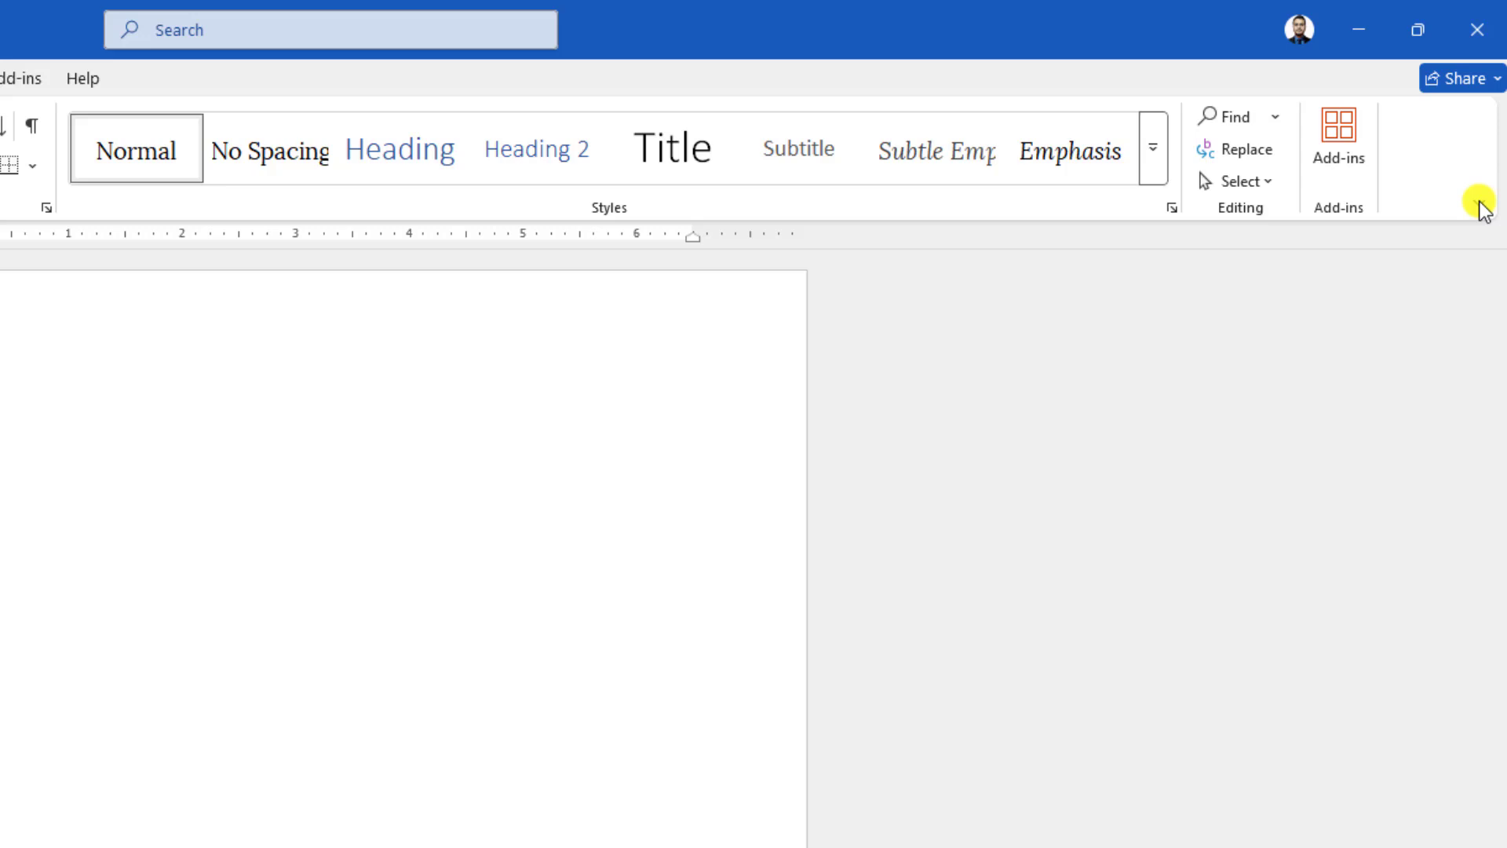
mouse_move(1385, 29)
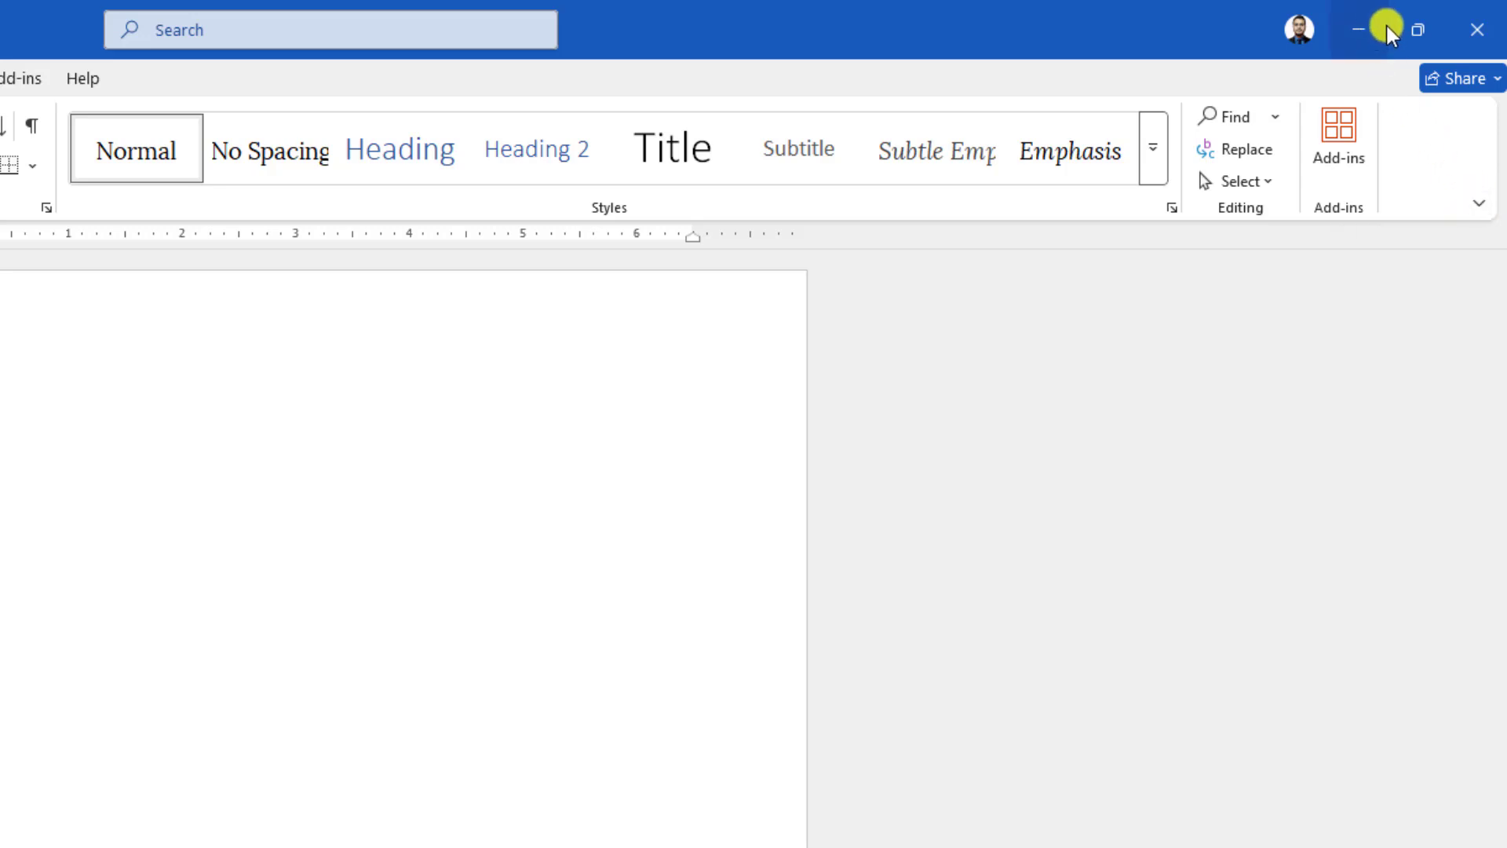
mouse_move(1360, 43)
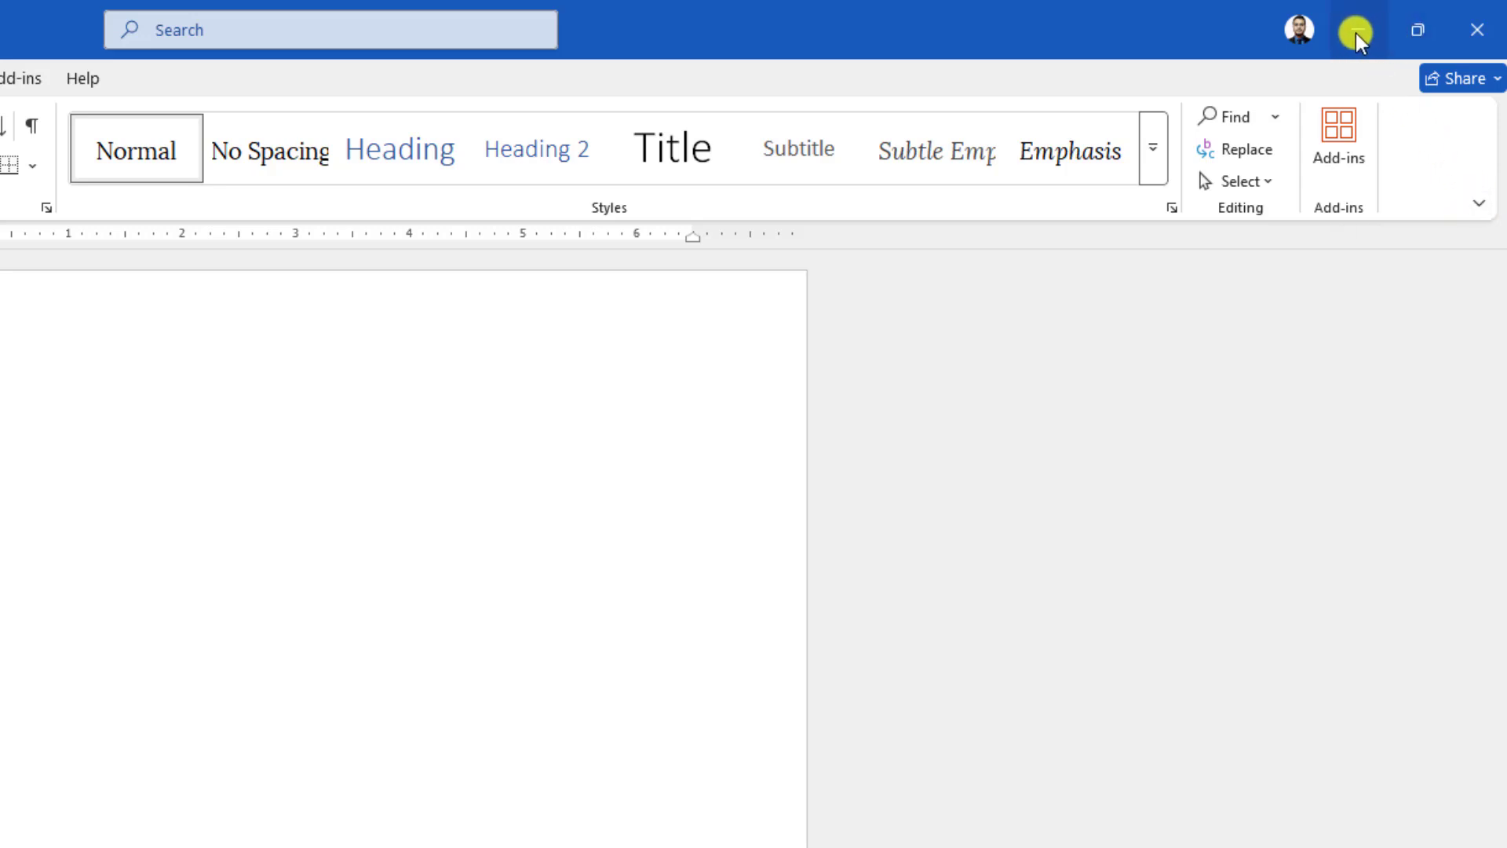
mouse_move(1411, 29)
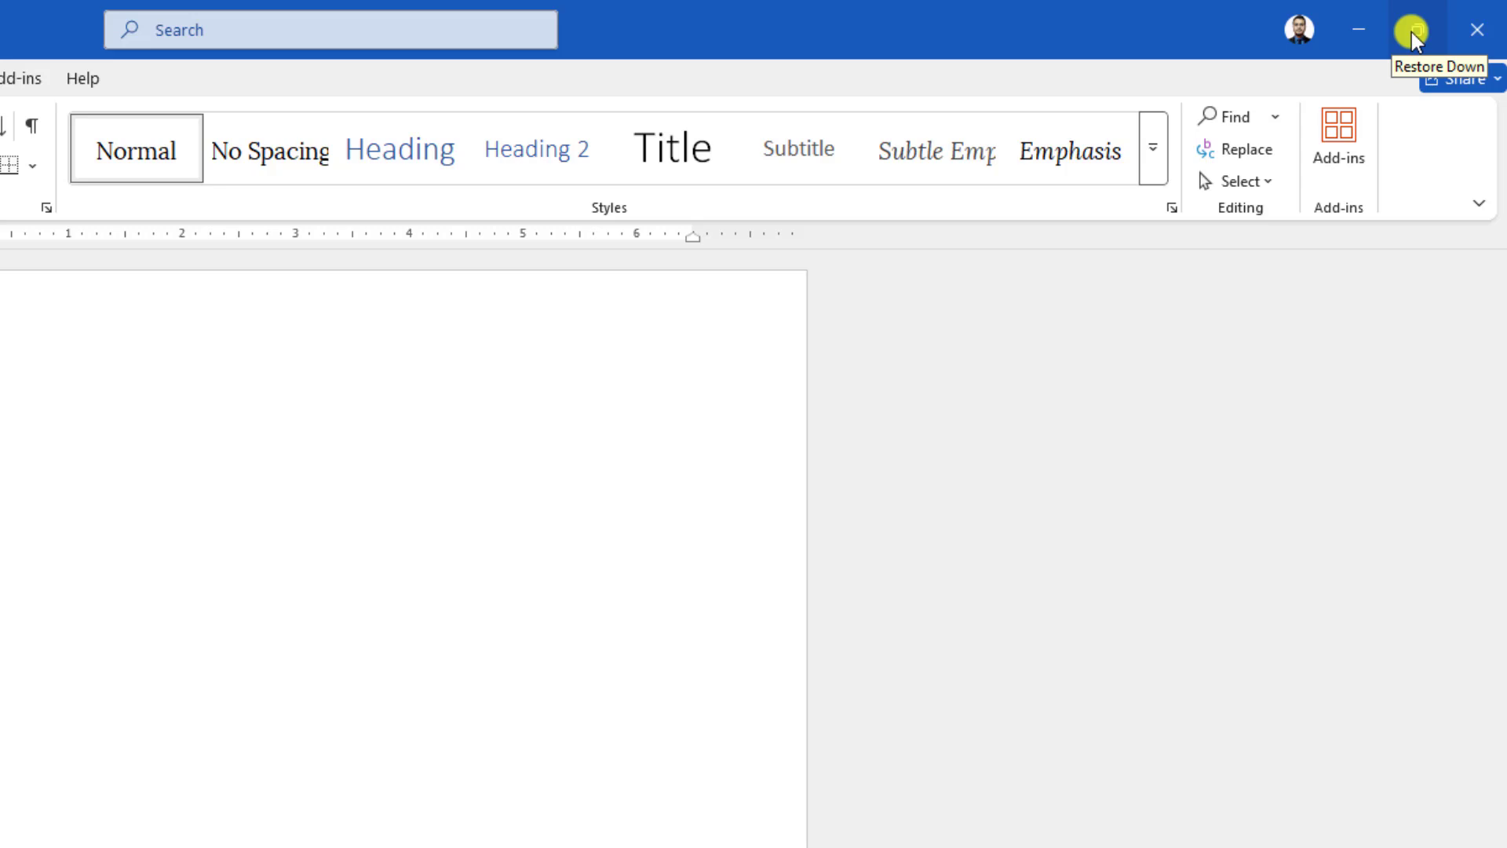
- Switch the Ribbon Display Options to Full-screen mode, hiding ribbon and tabs
click(1478, 203)
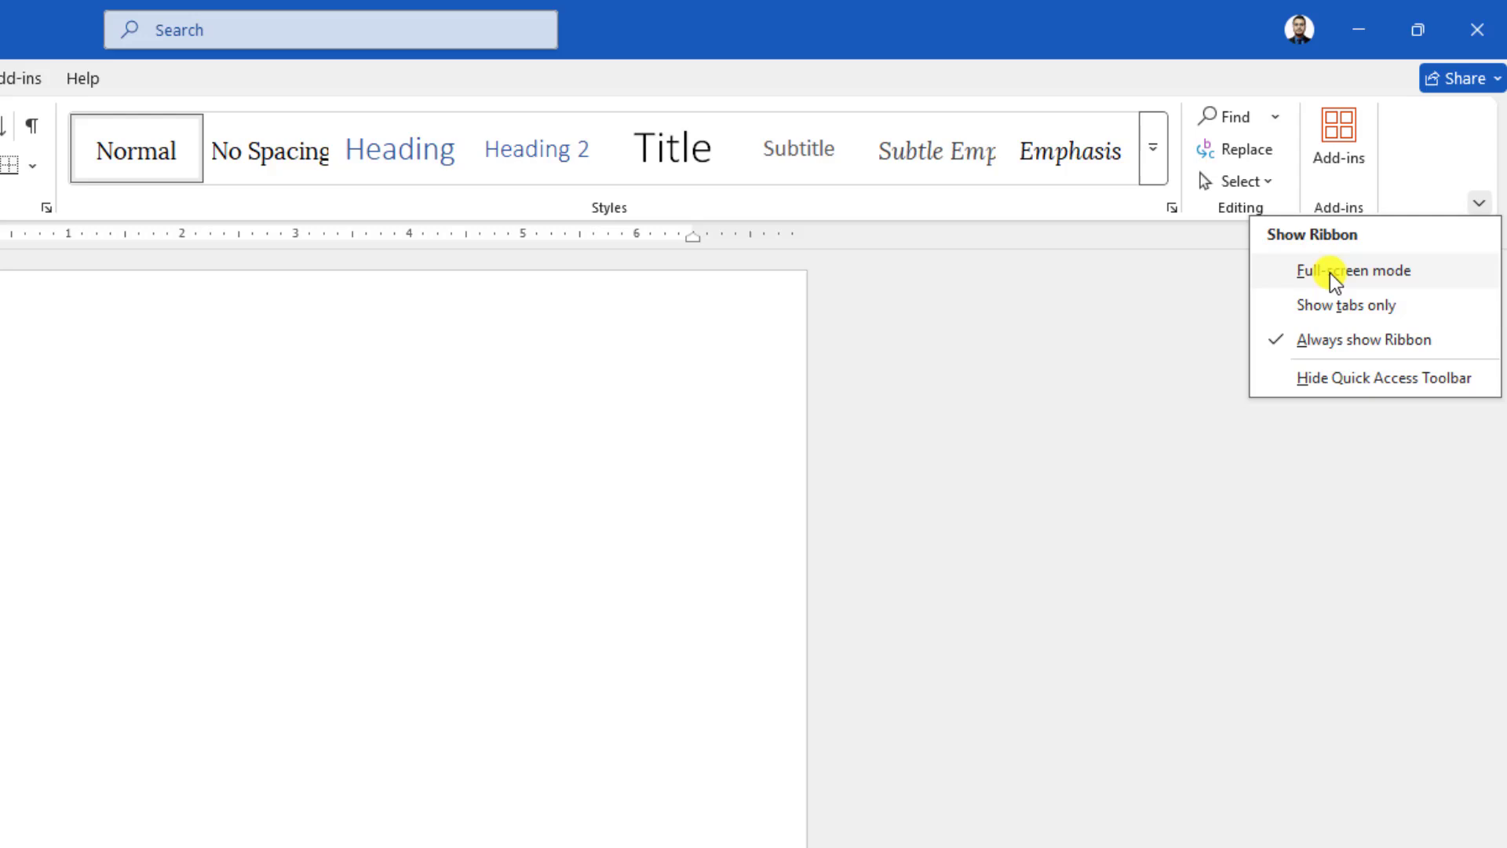
click(1354, 270)
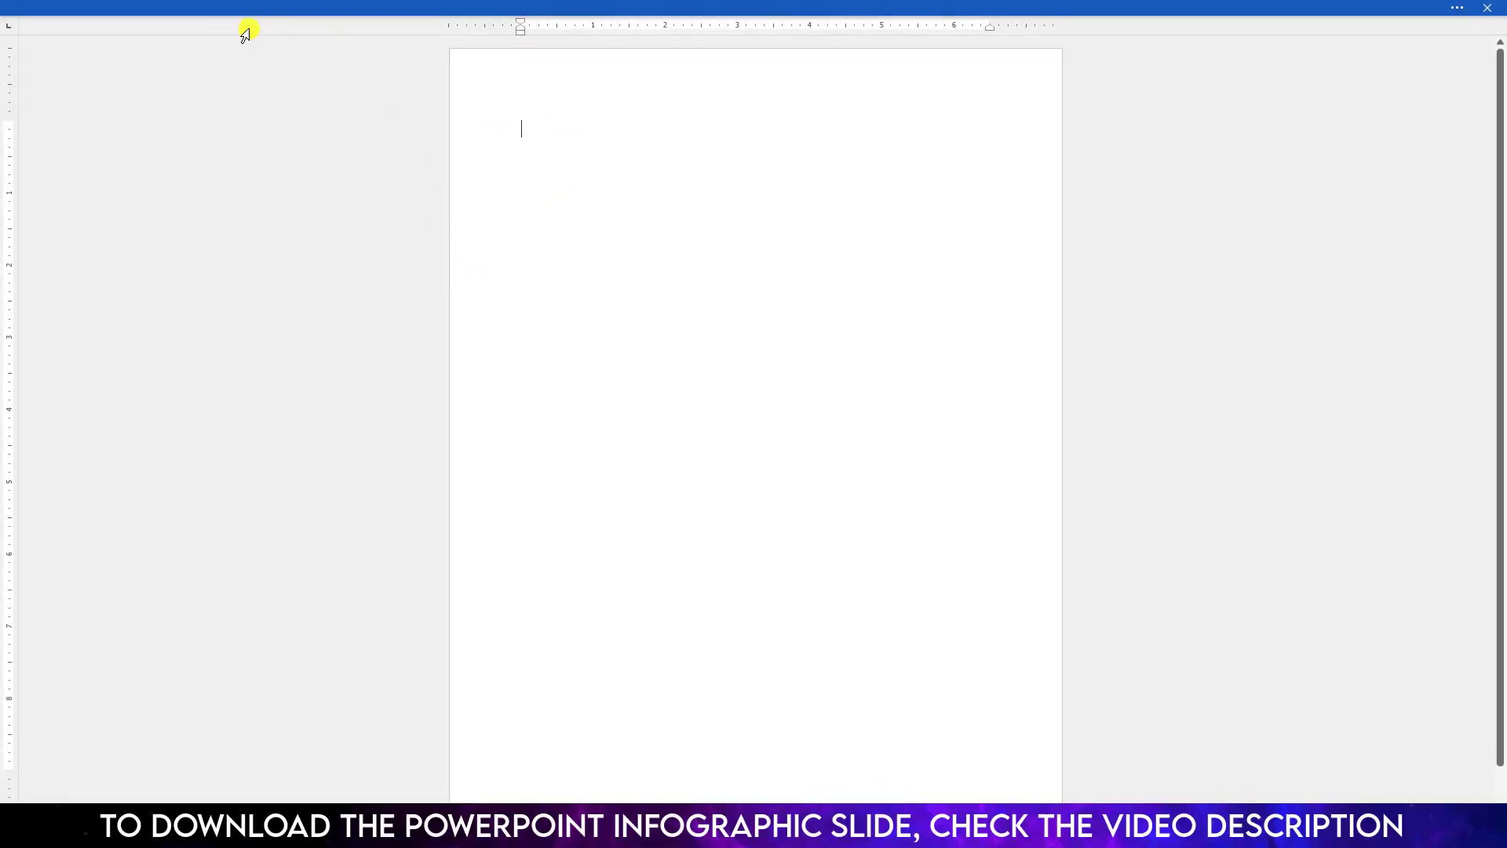
- Reveal the hidden ribbon and set Ribbon Display Options to Show tabs only
click(1461, 282)
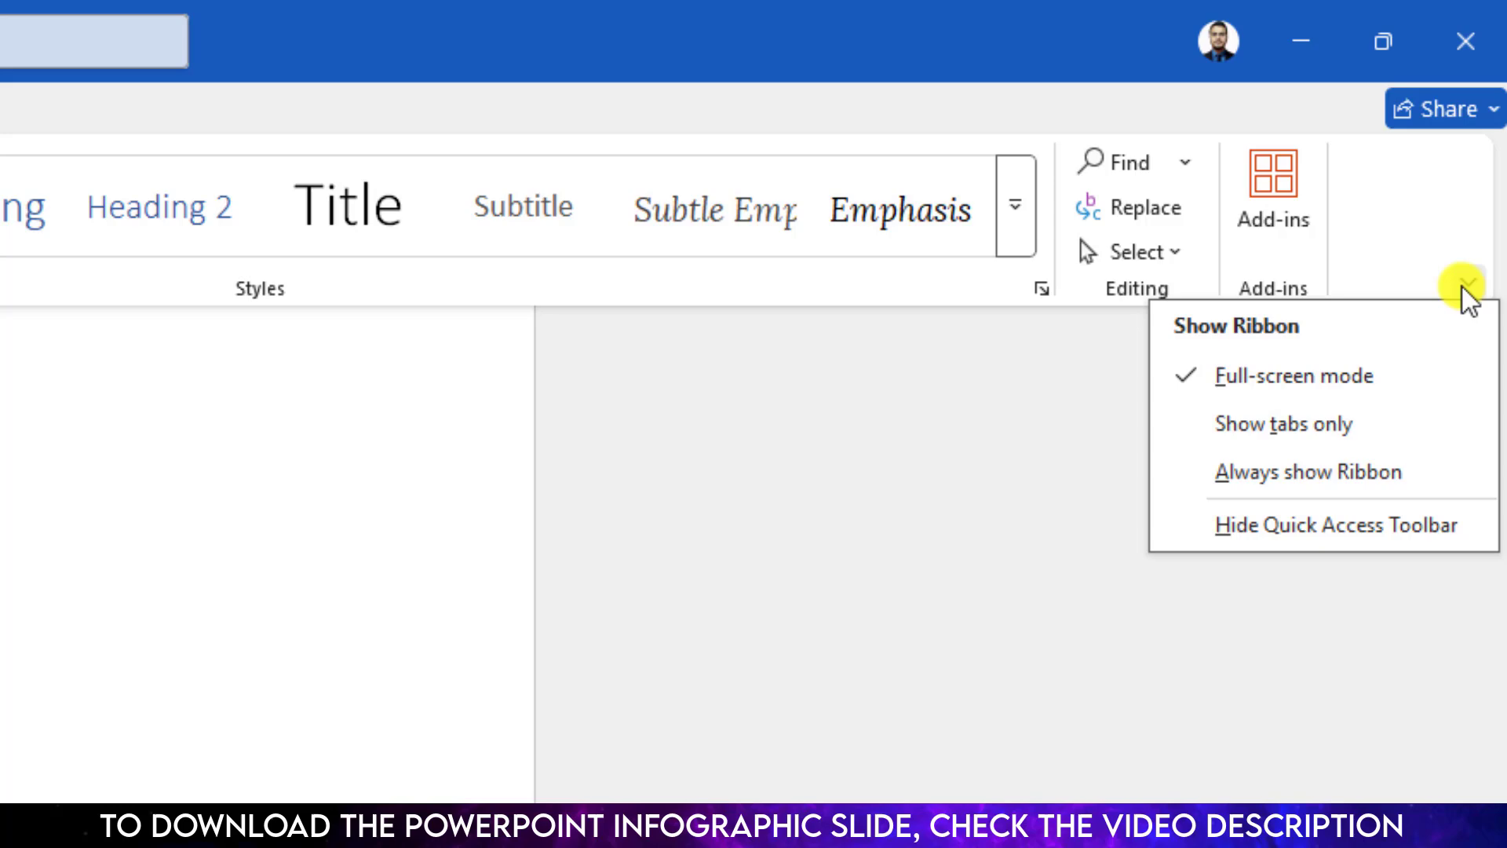
click(1307, 471)
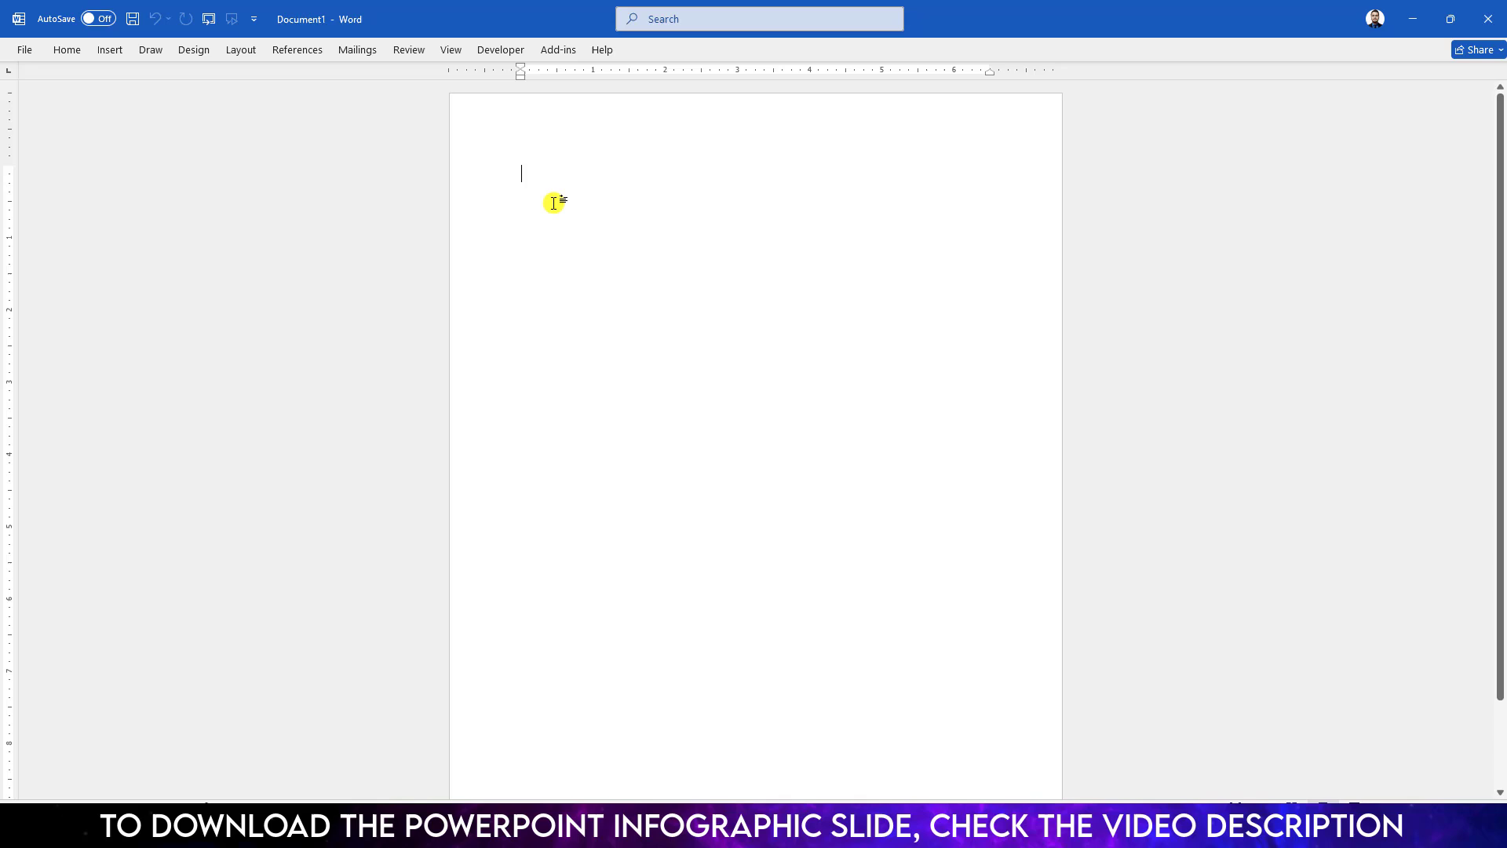
mouse_move(540, 171)
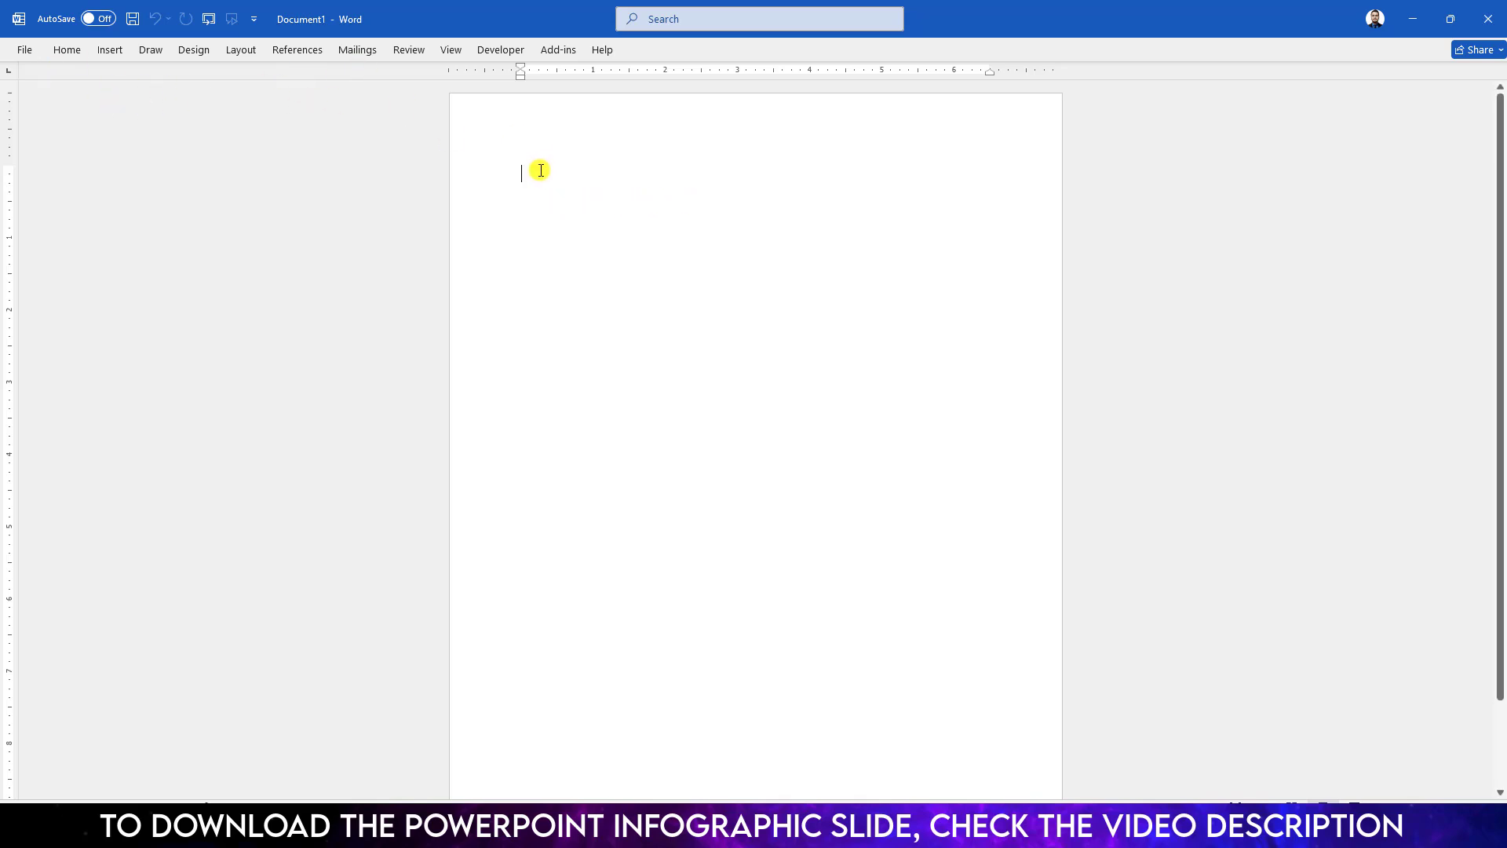
mouse_move(520, 174)
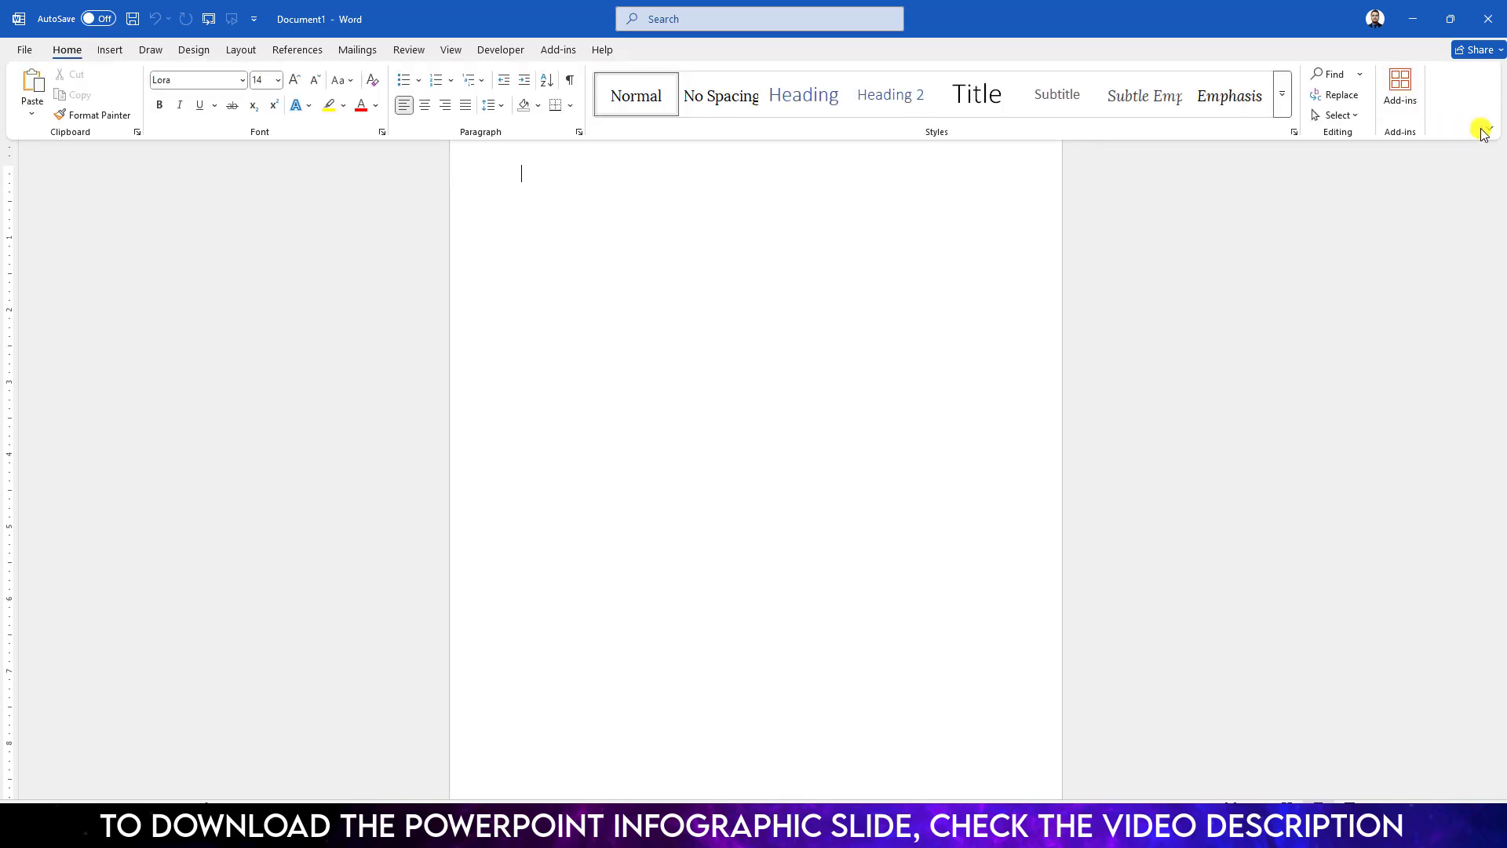
mouse_move(1422, 214)
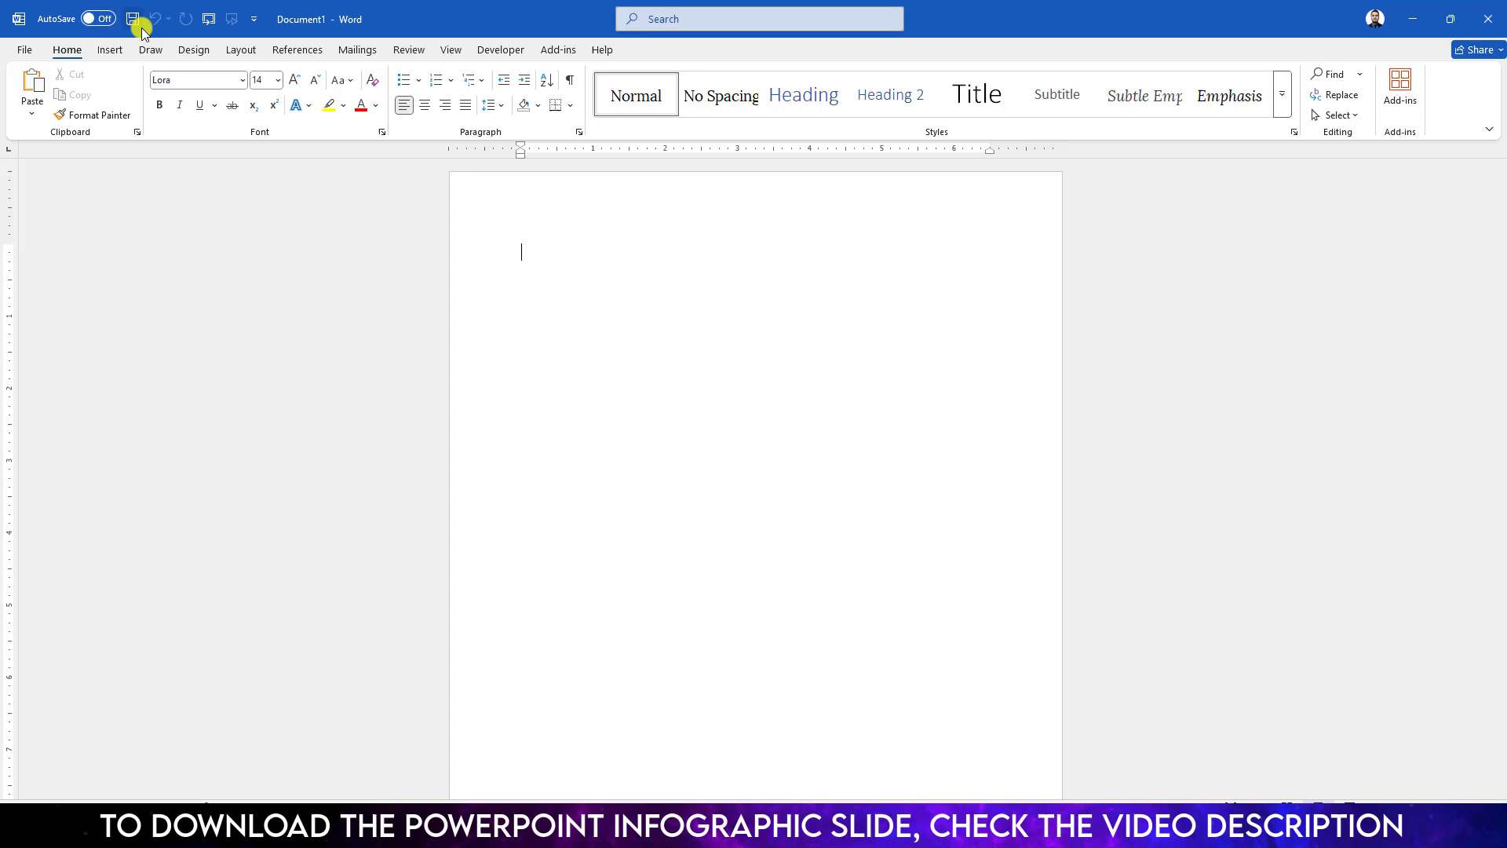
- Start saving the document, then cancel the save prompt without saving
click(133, 18)
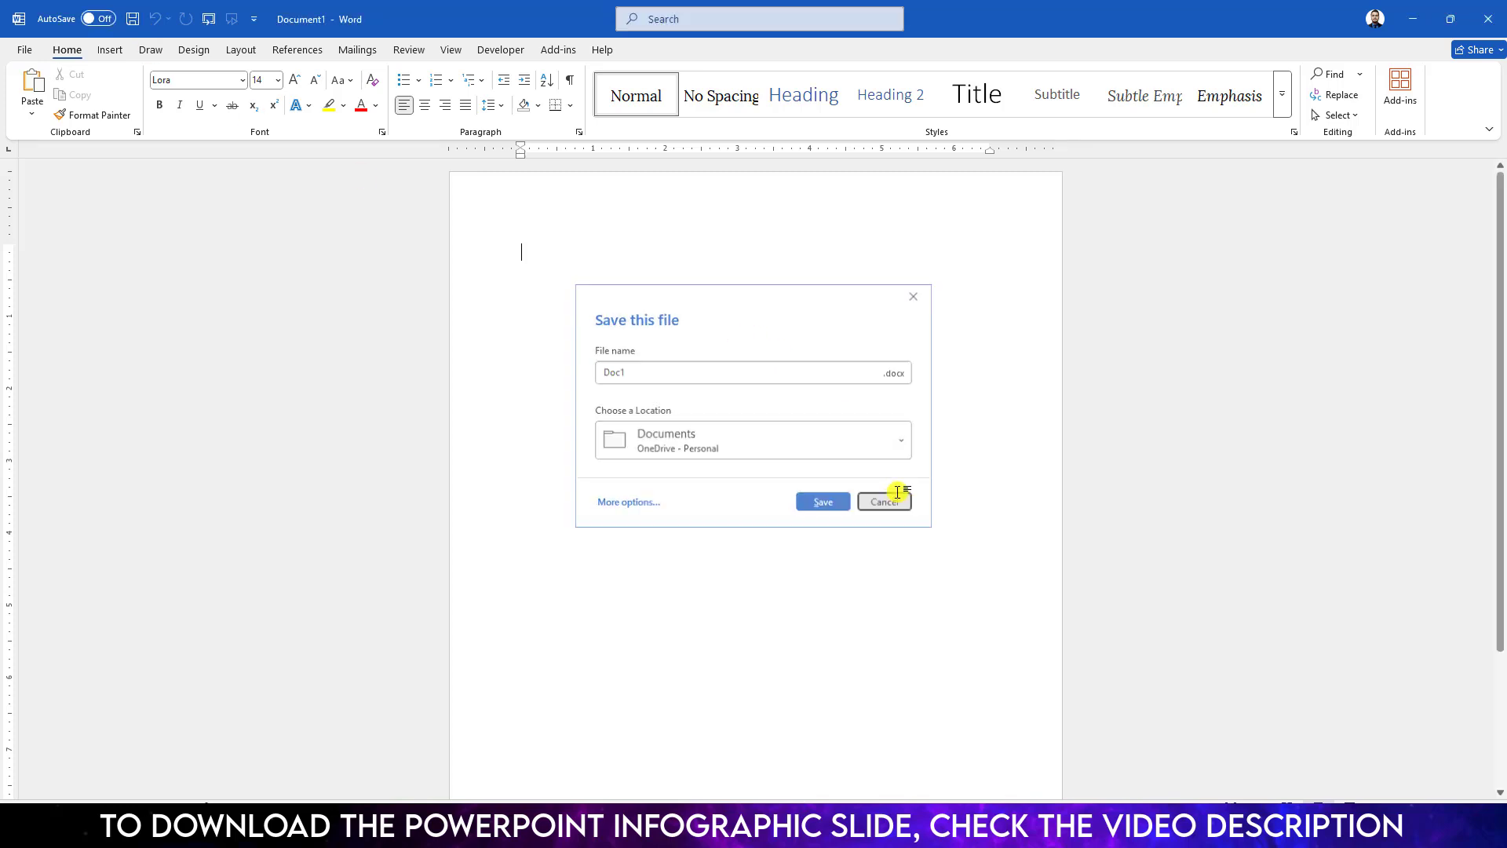
click(882, 501)
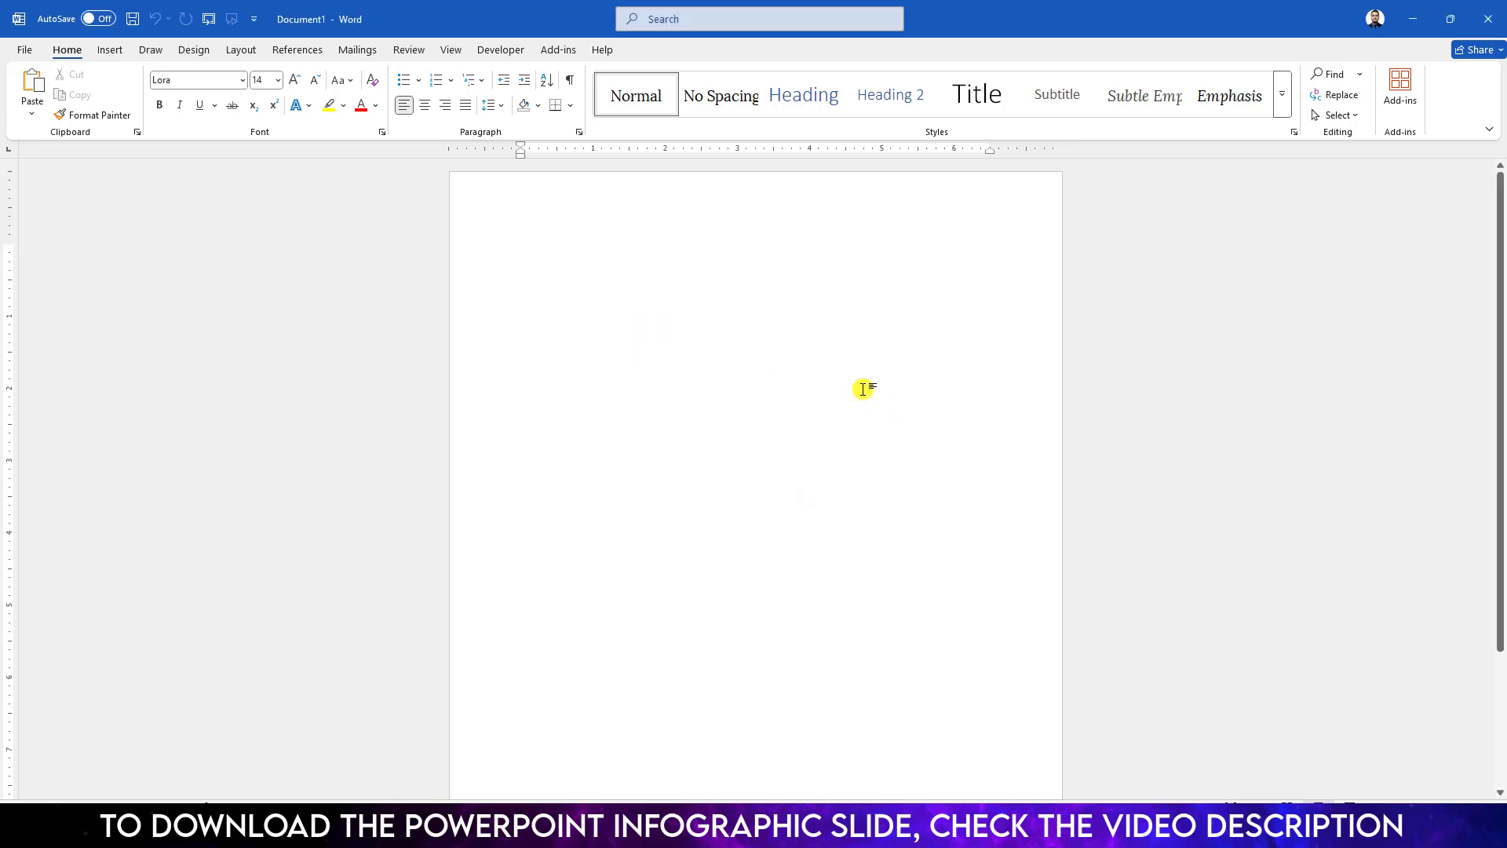